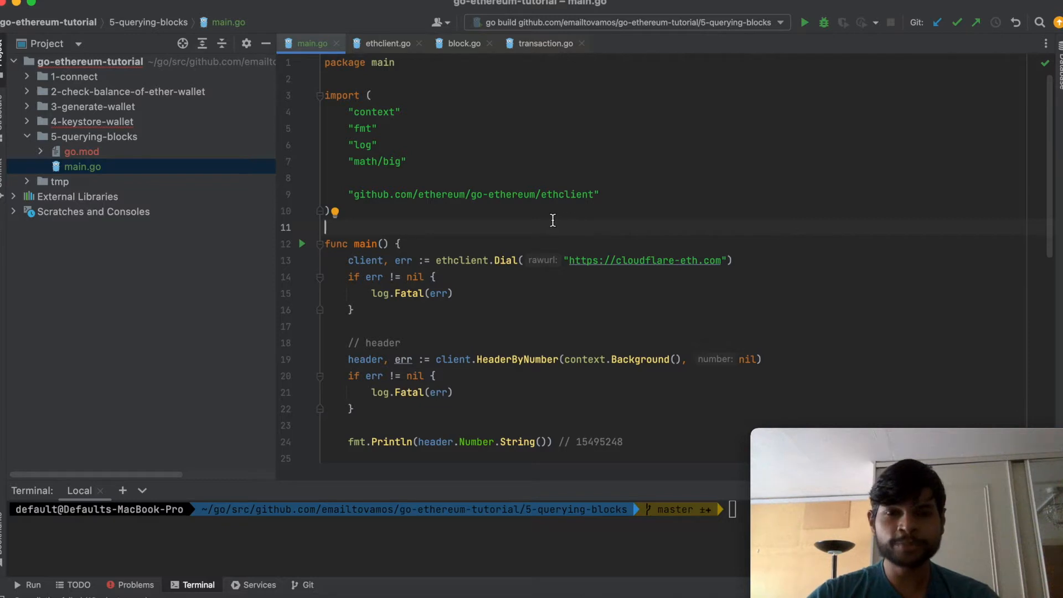
Navigate from main.go into go-ethereum's core/types/block.go to view the Header struct fields.
scroll(down, 3)
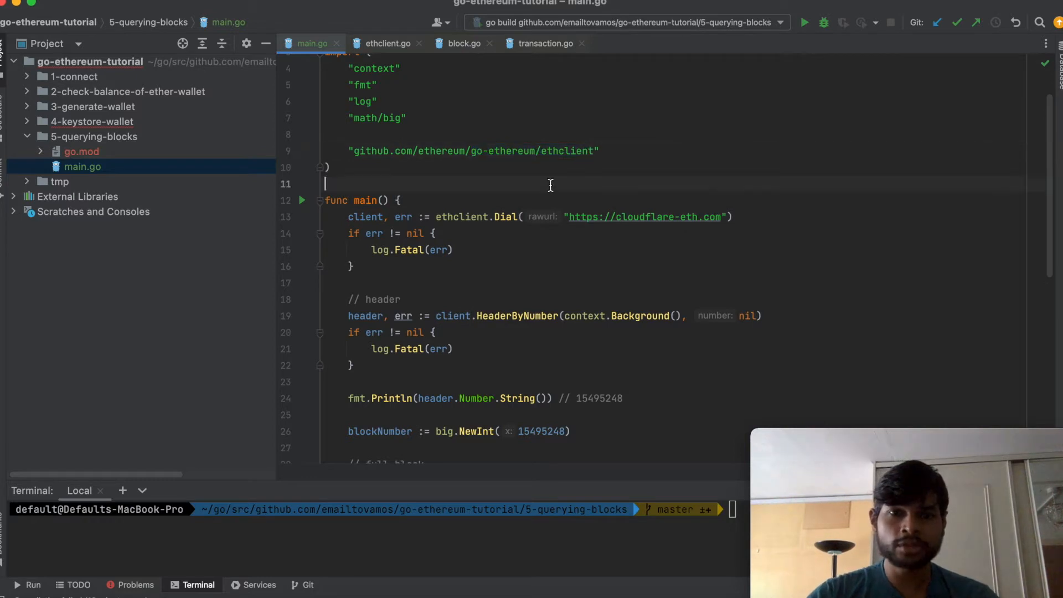
click(529, 216)
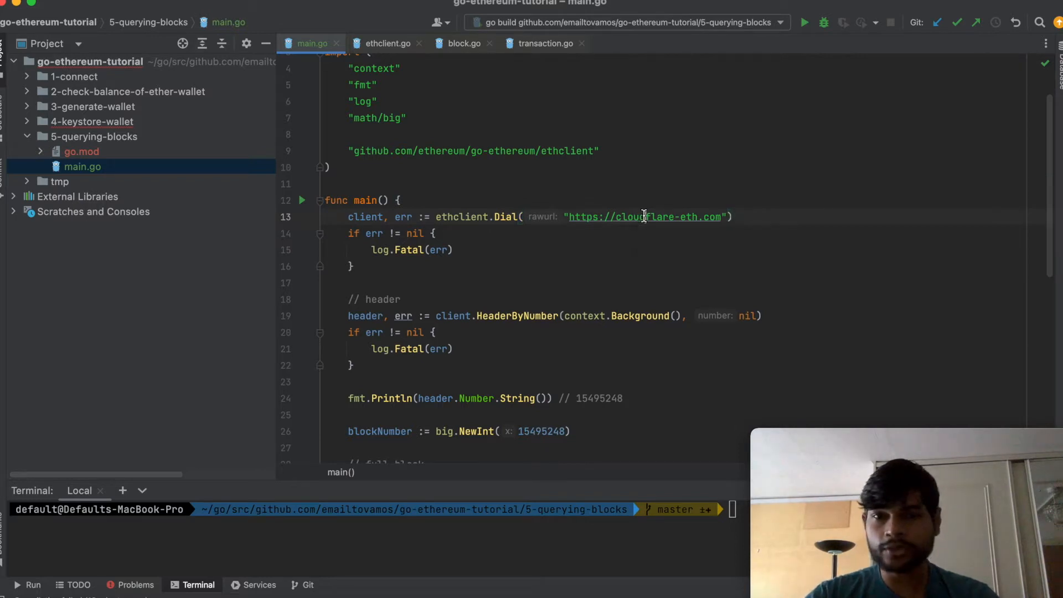
double_click(627, 218)
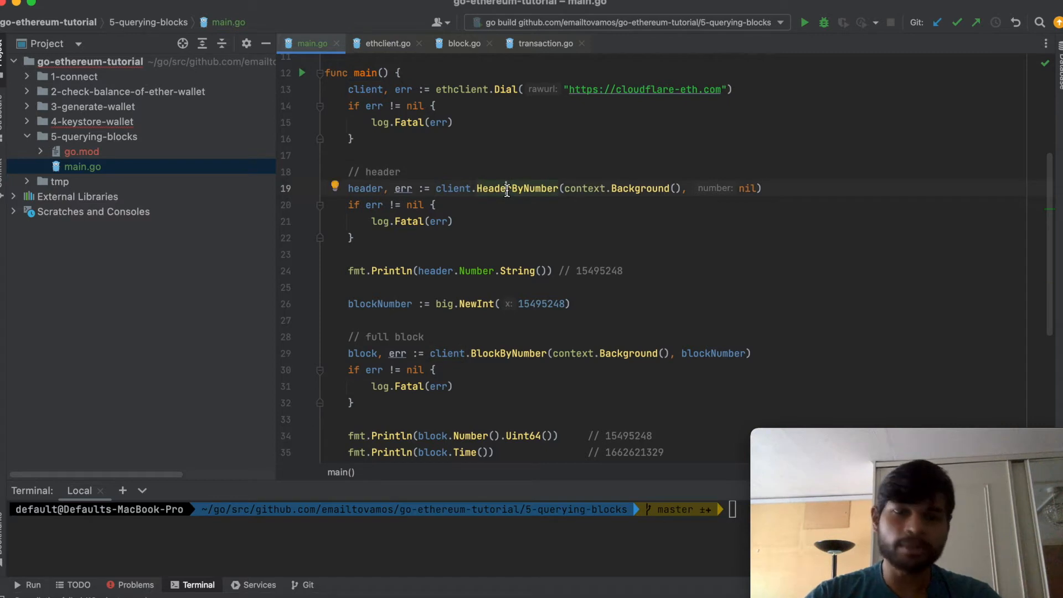
mouse_move(471, 193)
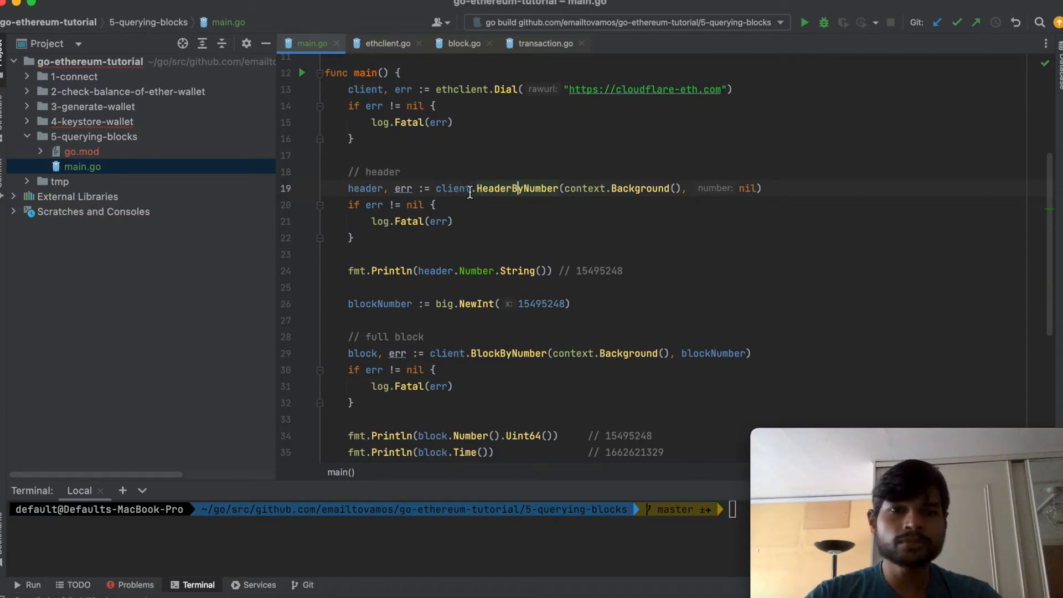
click(401, 171)
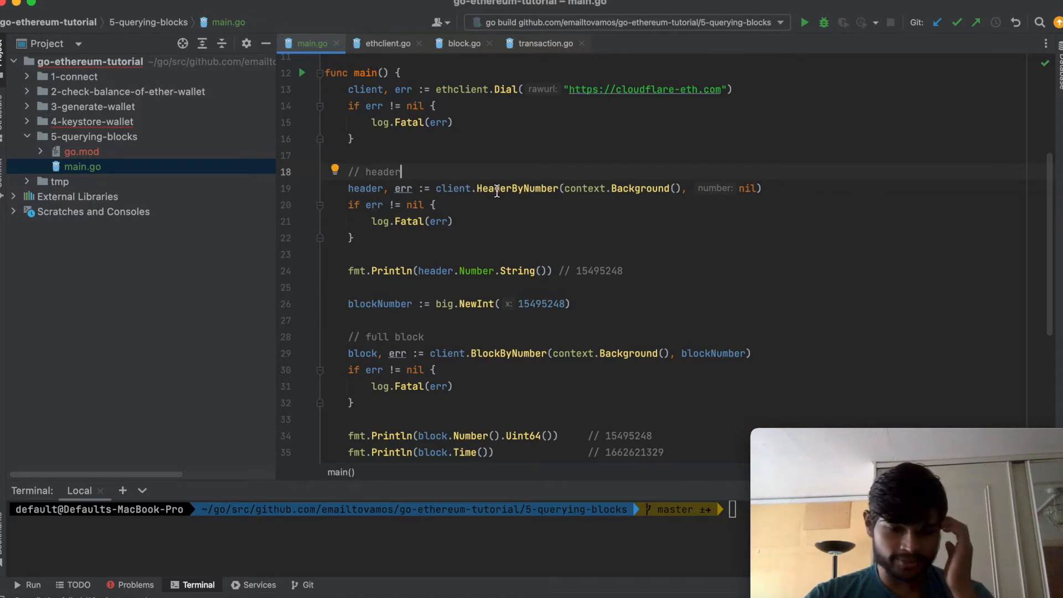
mouse_move(517, 188)
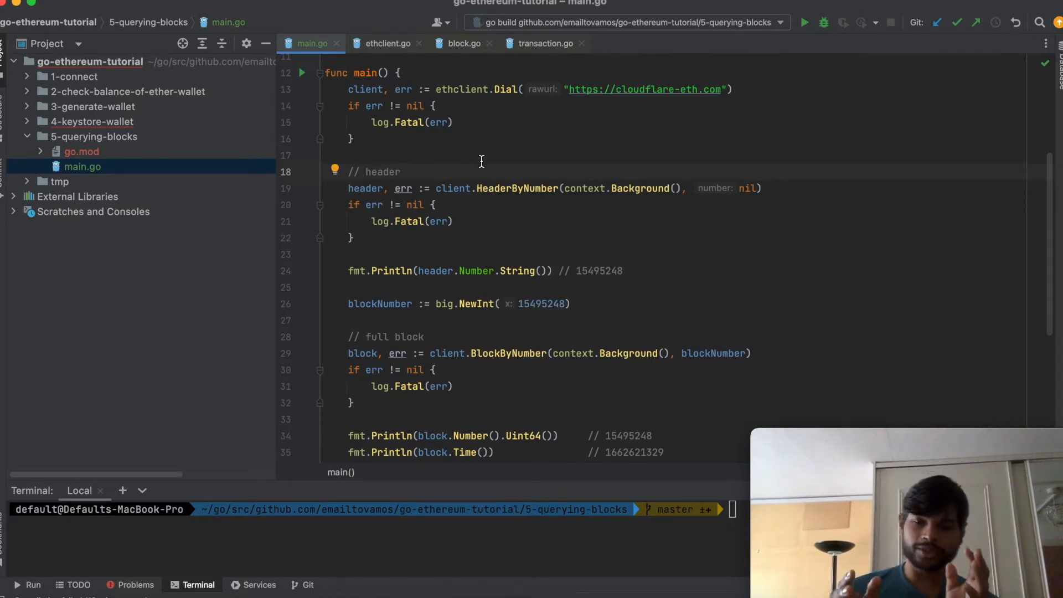
click(400, 172)
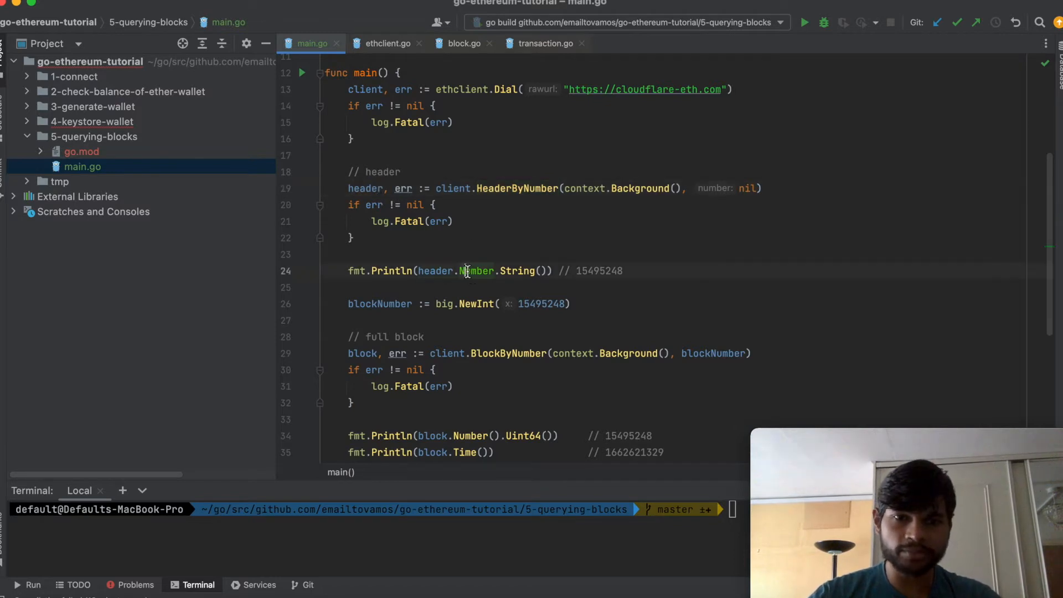
mouse_move(473, 270)
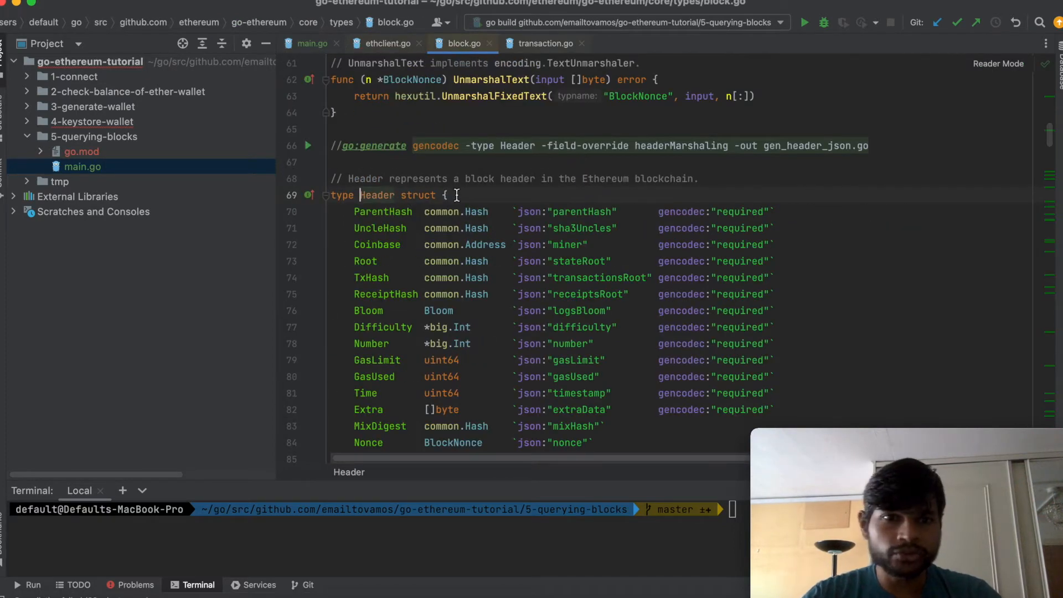
scroll(down, 3)
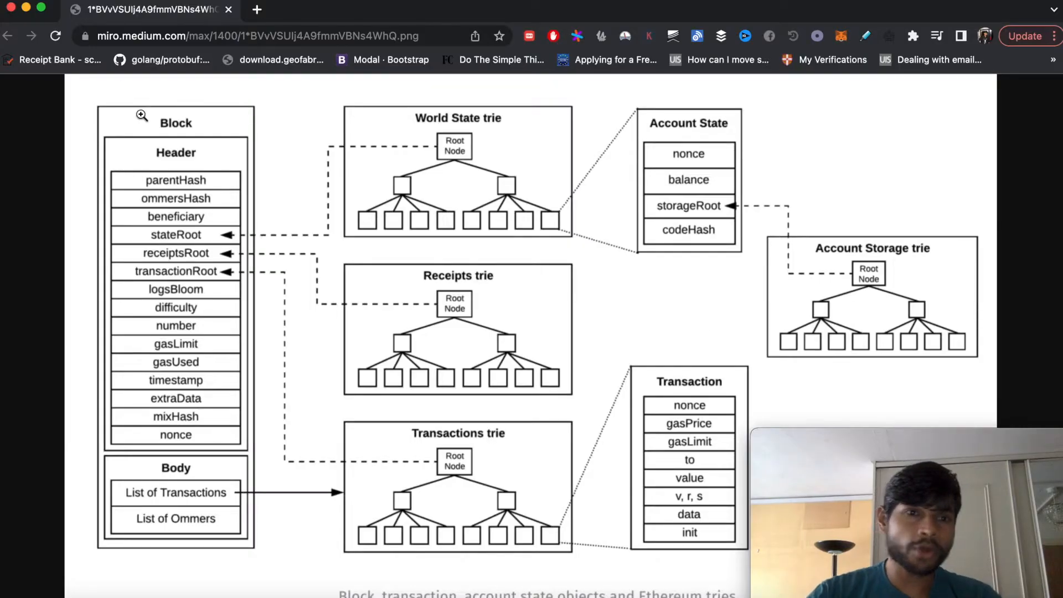
mouse_move(208, 102)
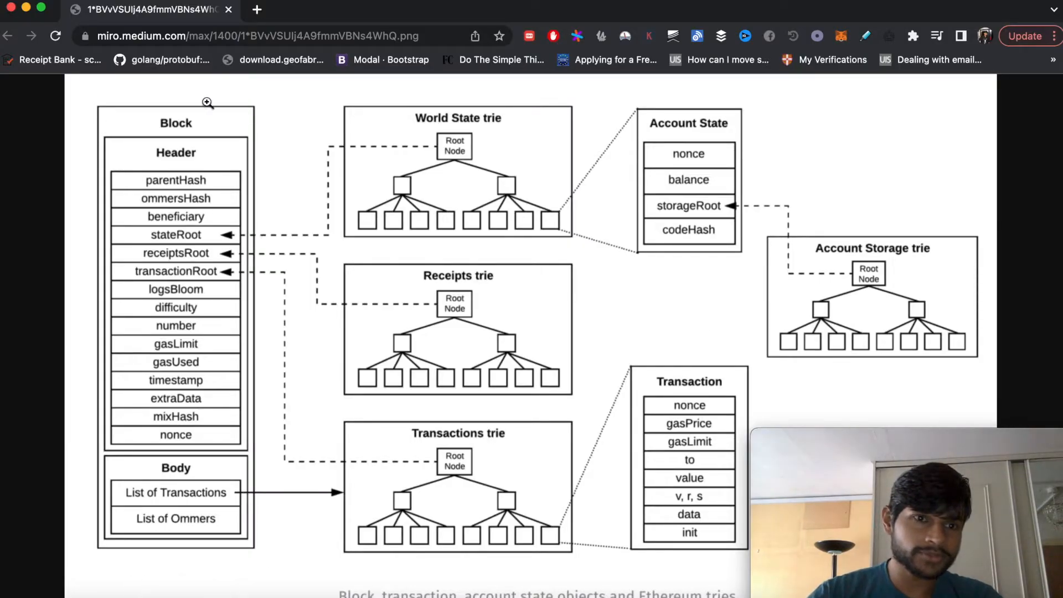
mouse_move(169, 165)
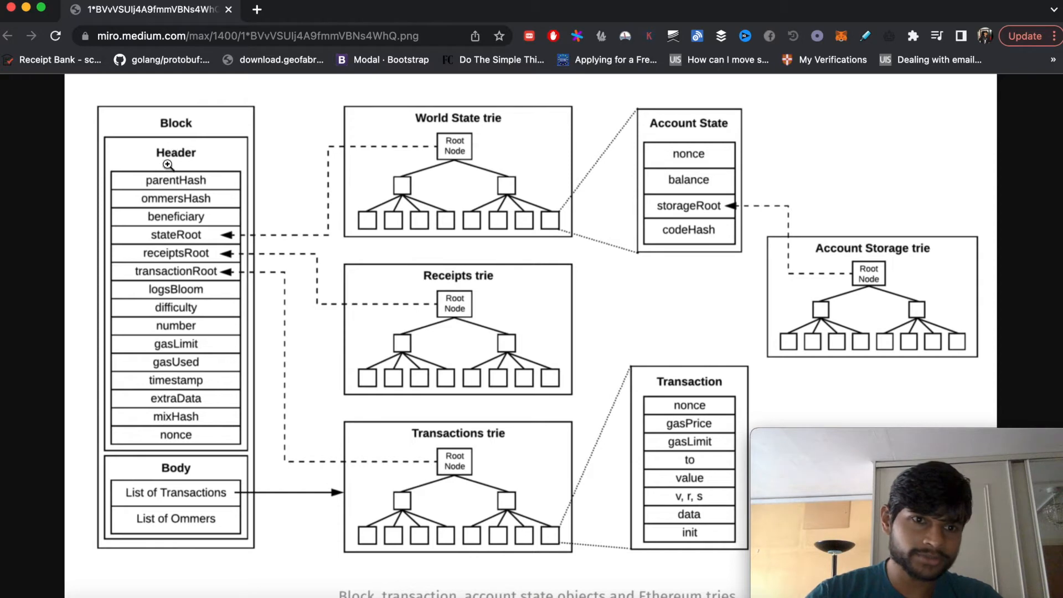
mouse_move(189, 528)
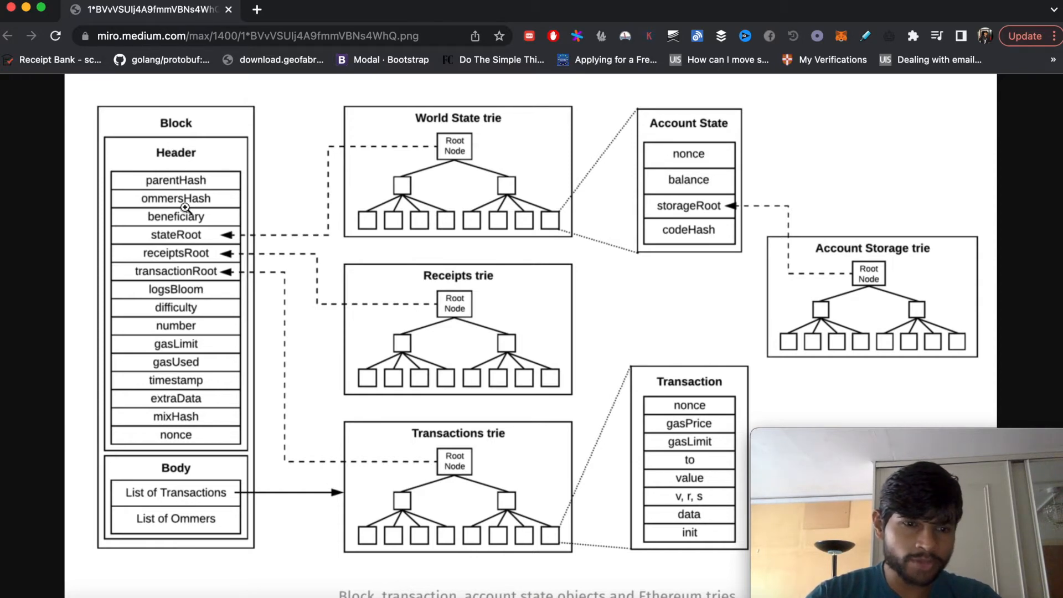
mouse_move(189, 503)
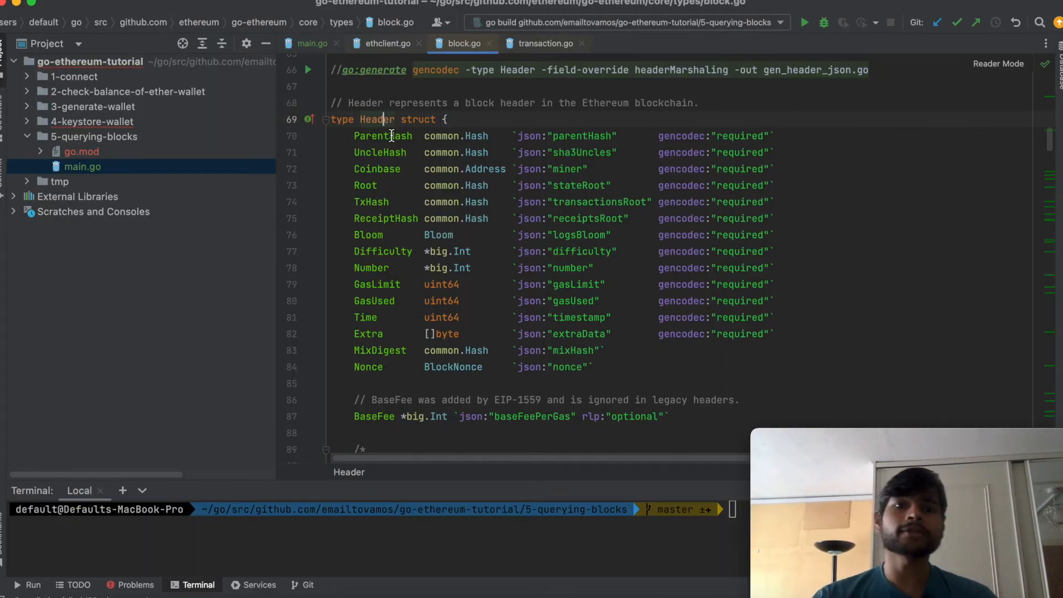
mouse_move(380, 135)
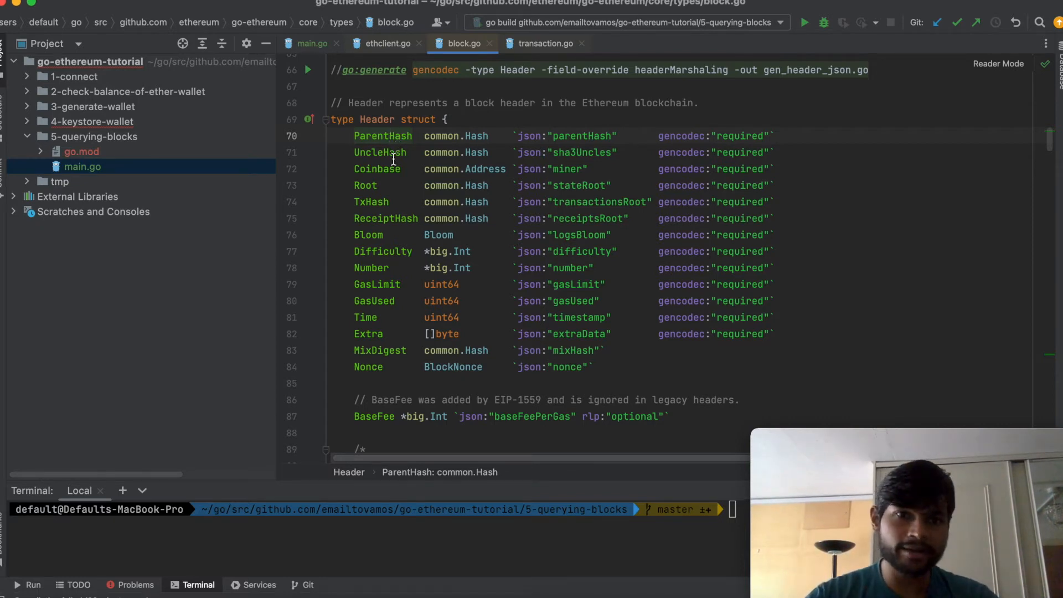
click(399, 153)
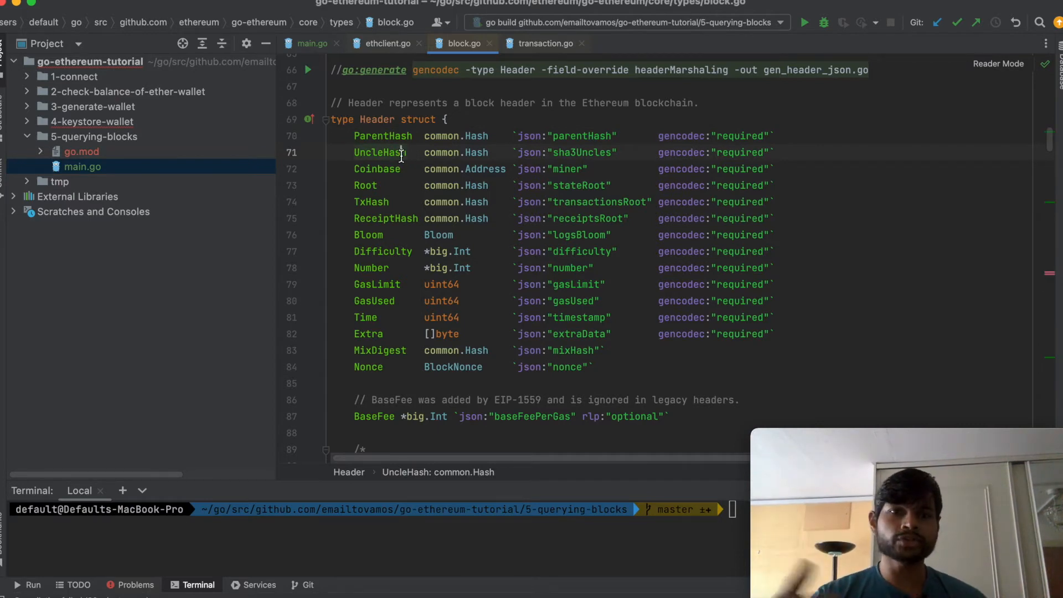
click(408, 169)
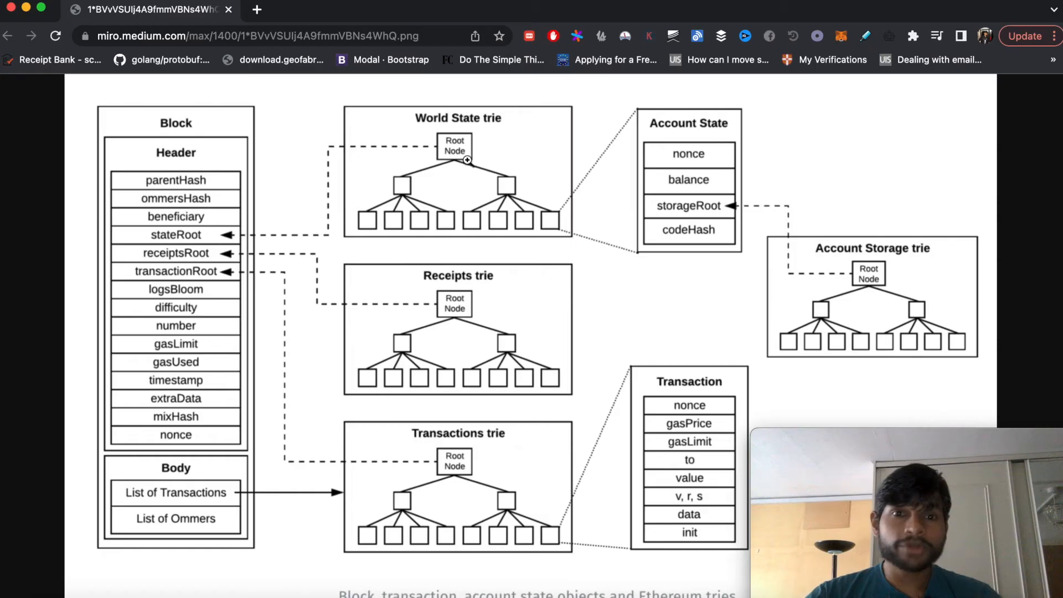
mouse_move(442, 140)
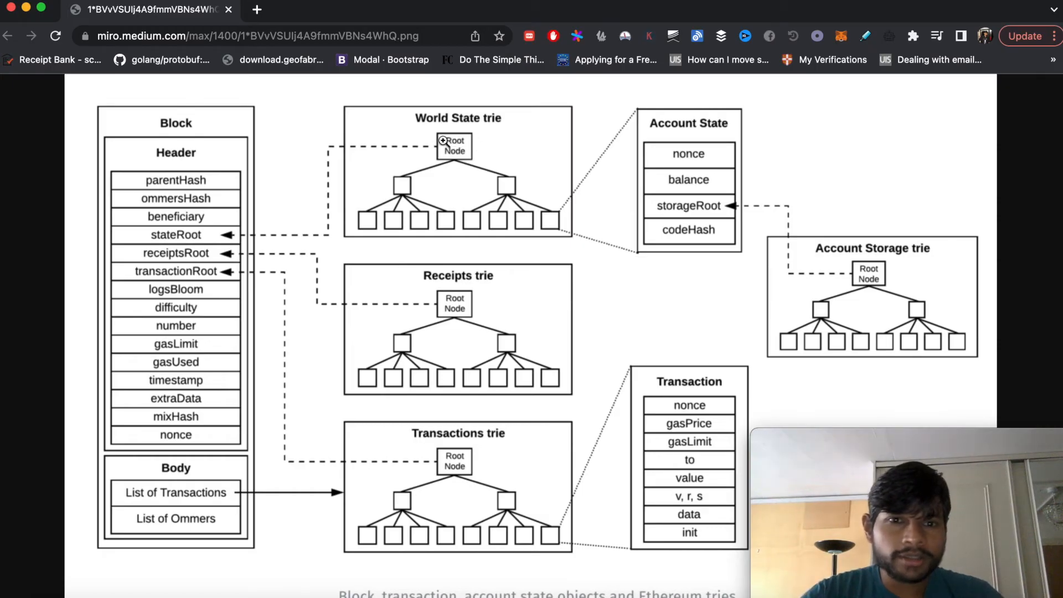
mouse_move(372, 211)
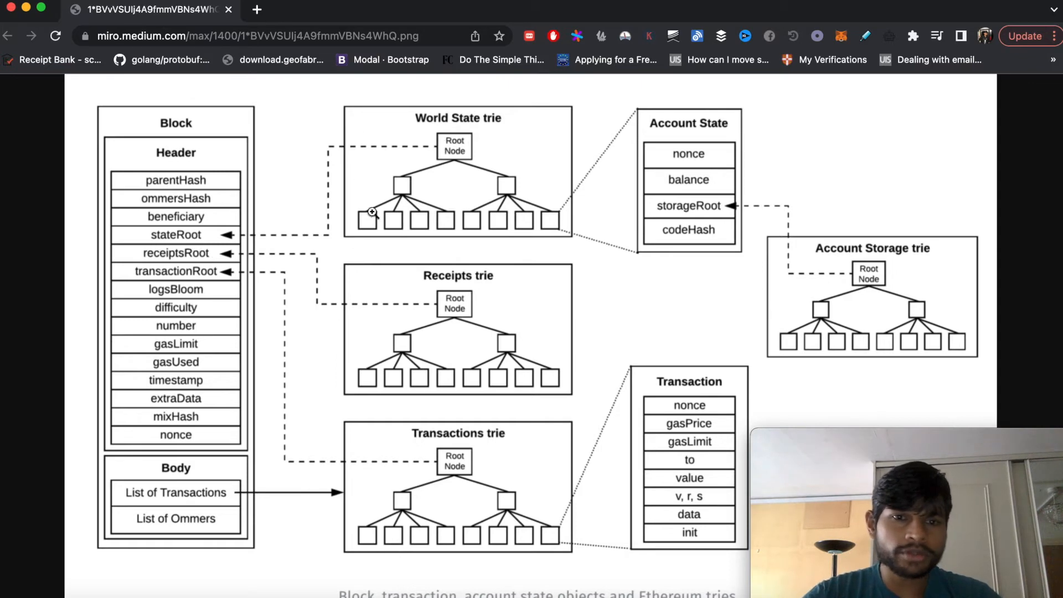
mouse_move(221, 267)
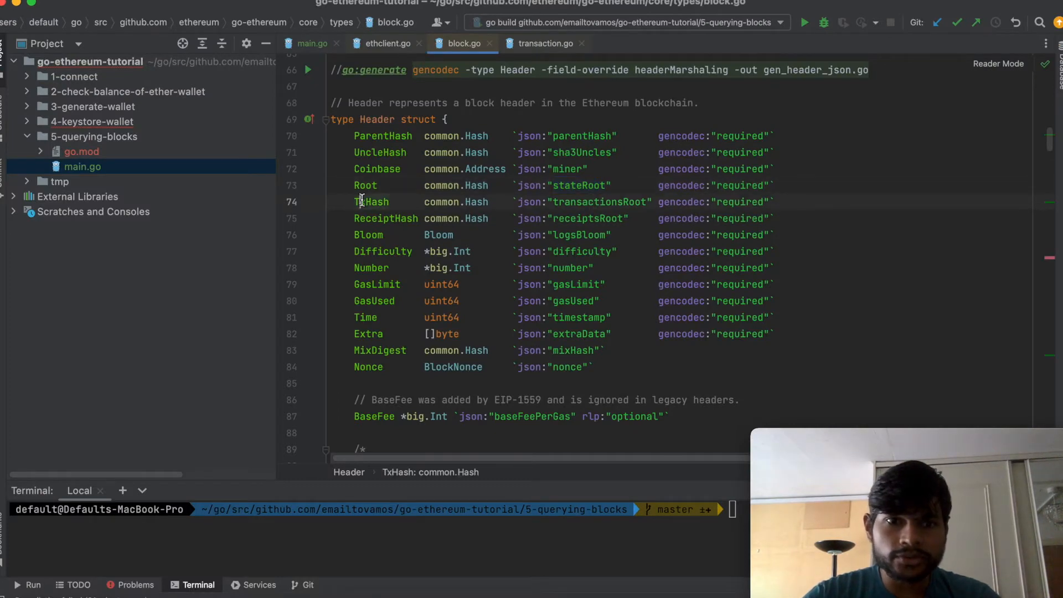
mouse_move(375, 235)
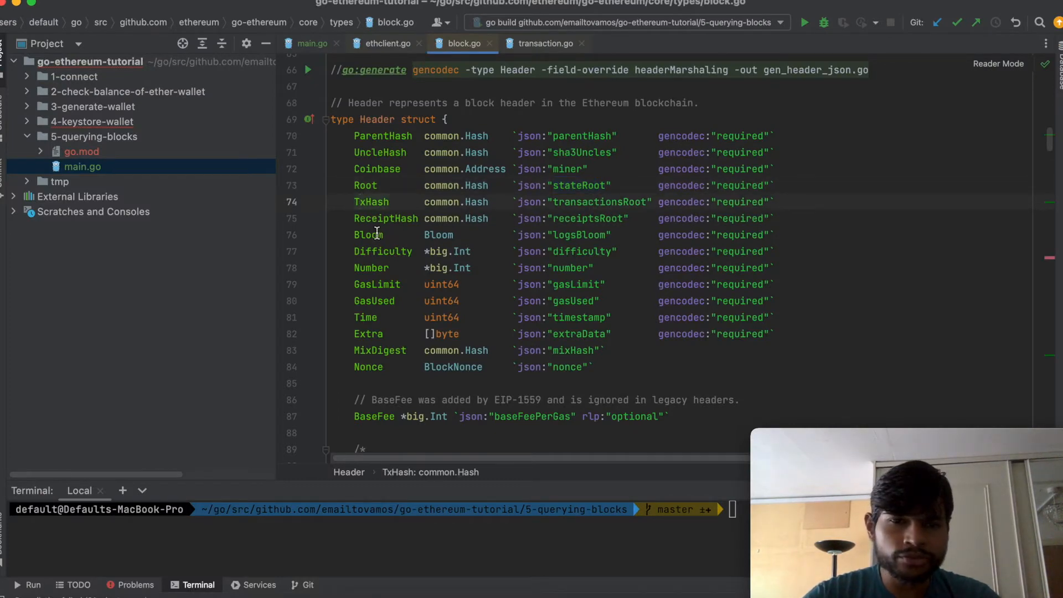
Open the Header struct in block.go and inspect the Difficulty and GasLimit field types.
click(415, 235)
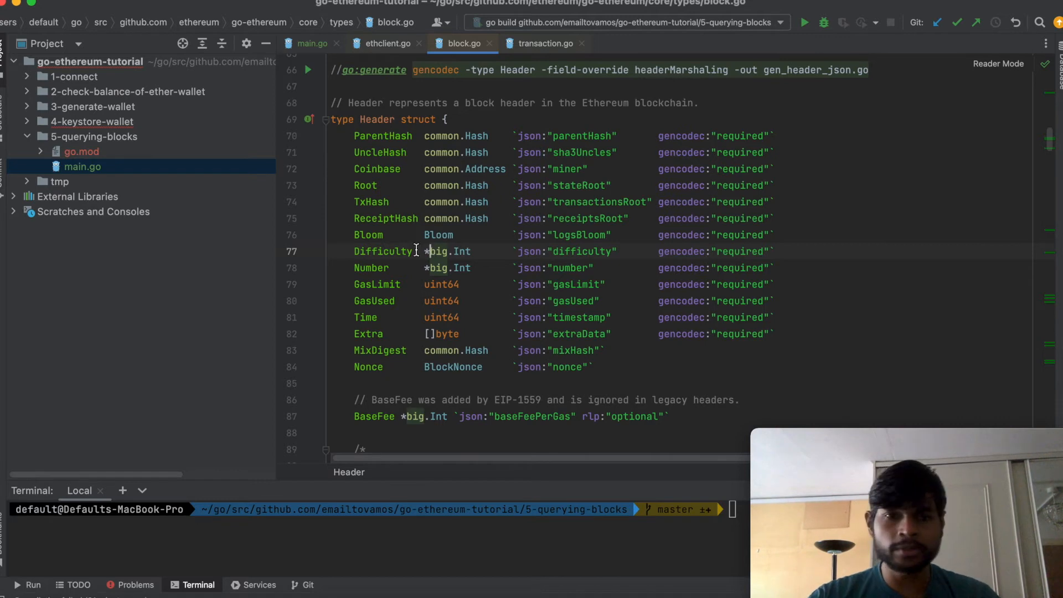
click(414, 252)
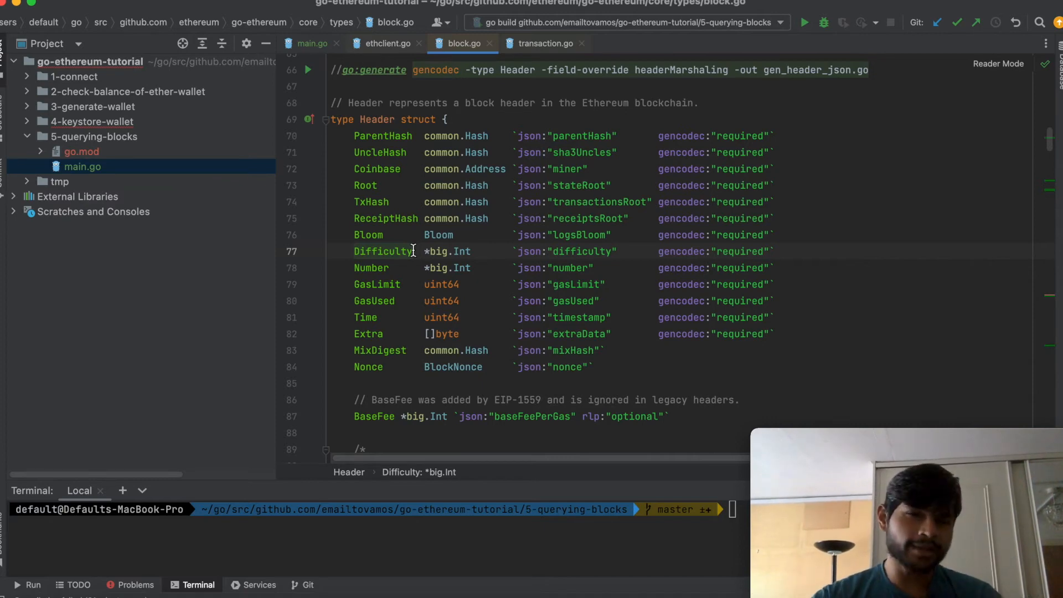
click(373, 267)
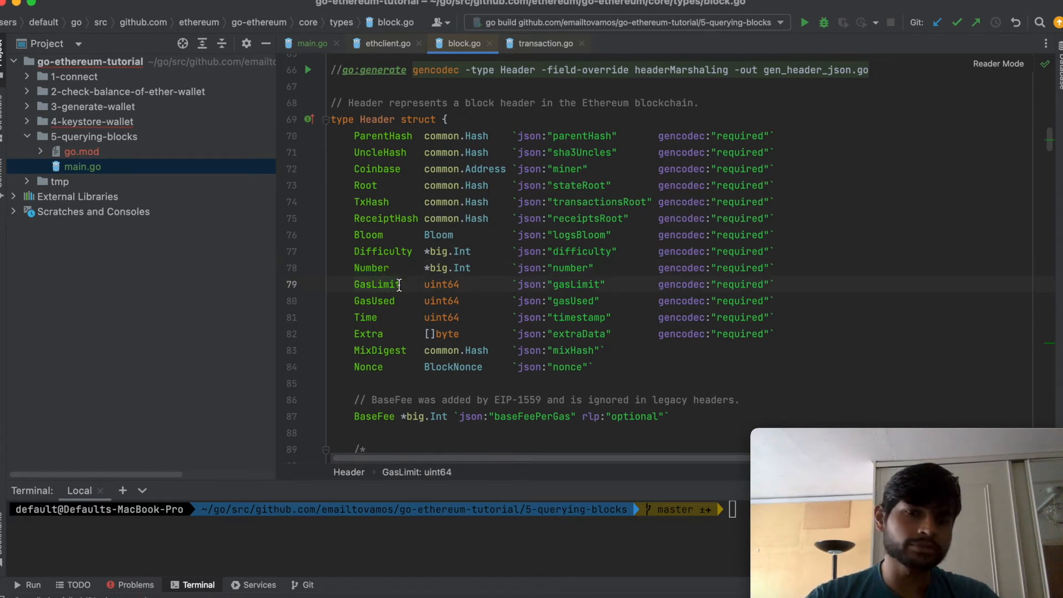
mouse_move(420, 290)
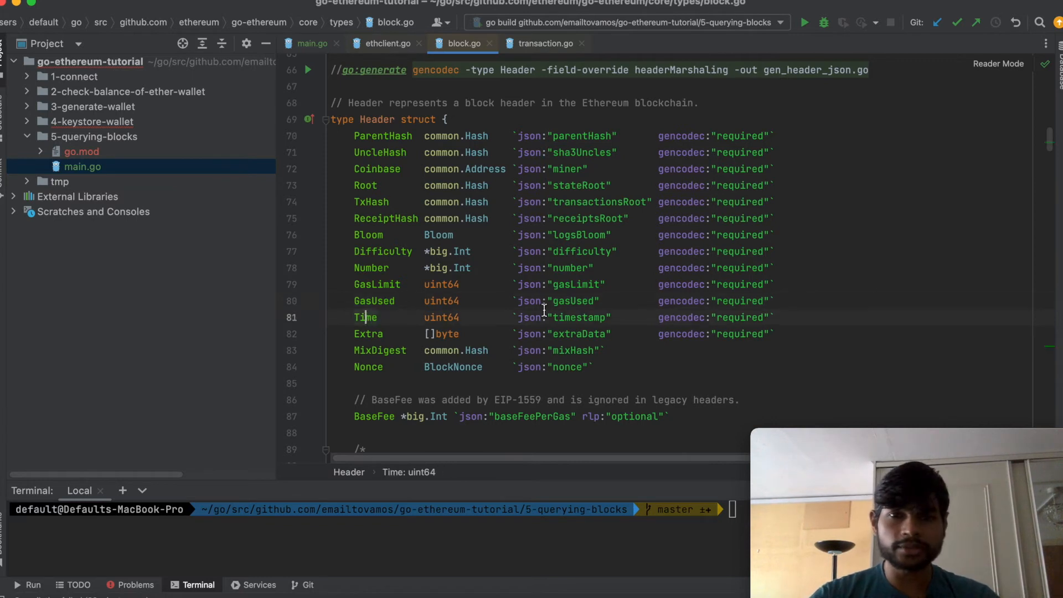
Read the BaseFee field, its EIP-1559 comment, and its type.
scroll(down, 3)
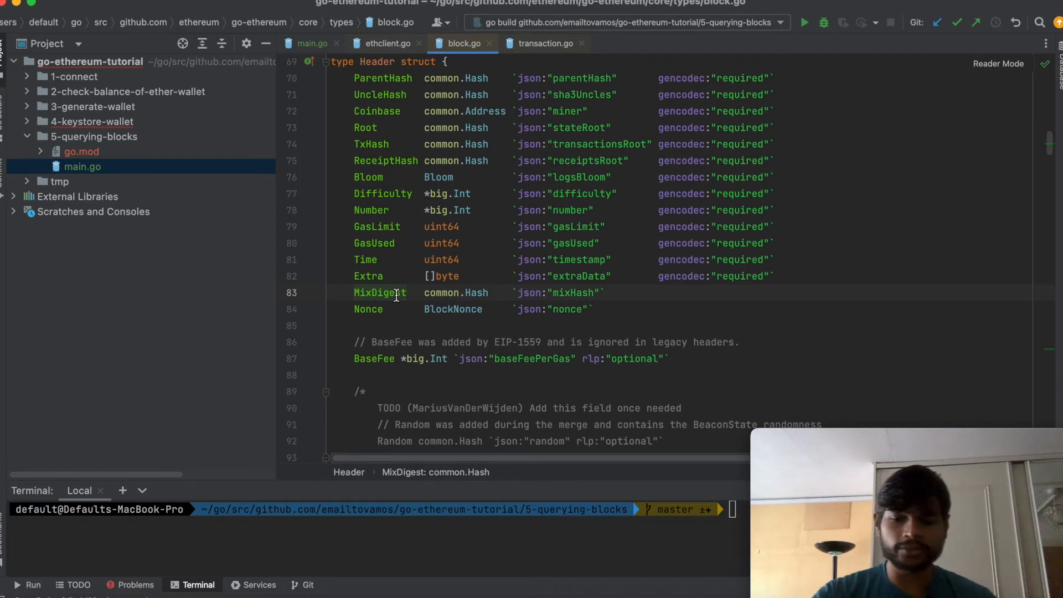
scroll(down, 3)
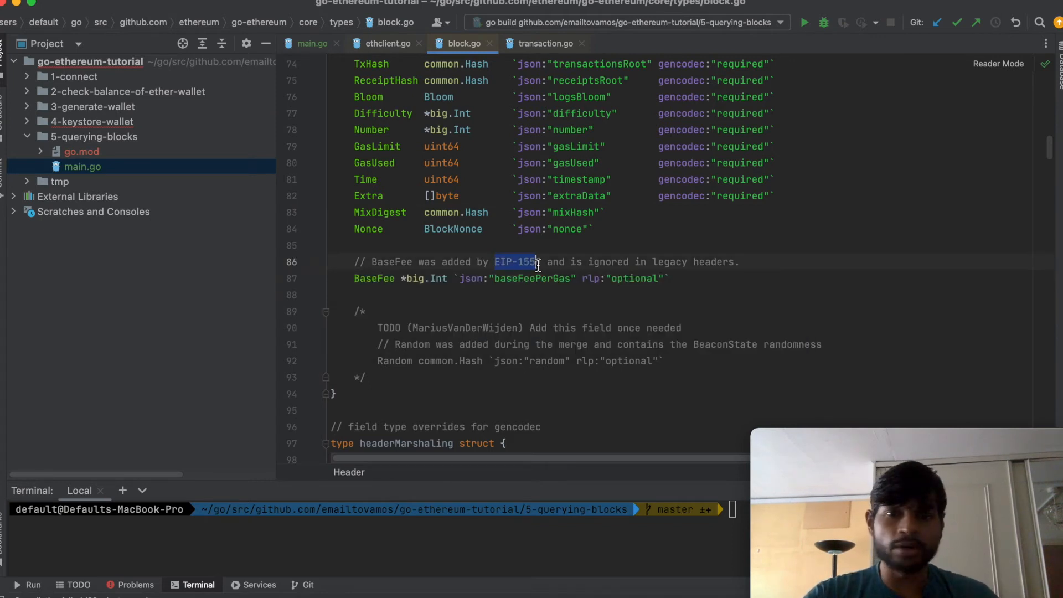
click(495, 262)
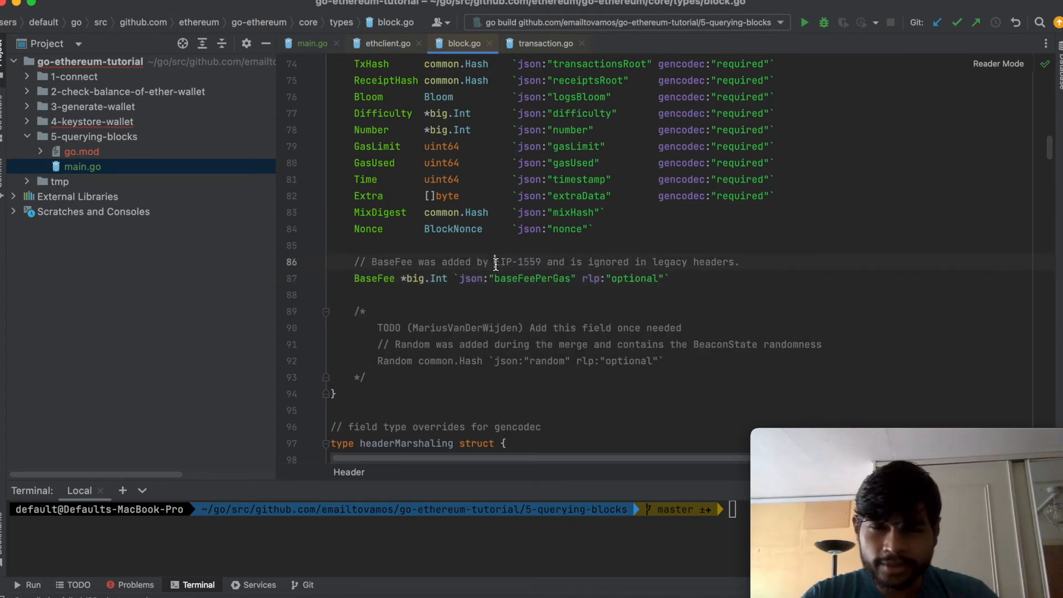
double_click(518, 262)
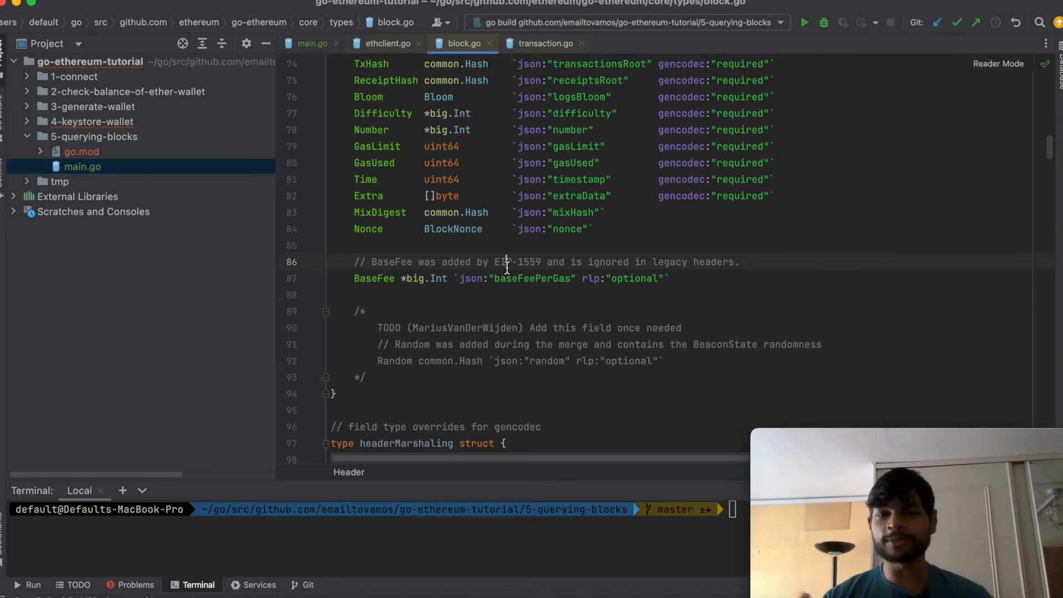
double_click(528, 262)
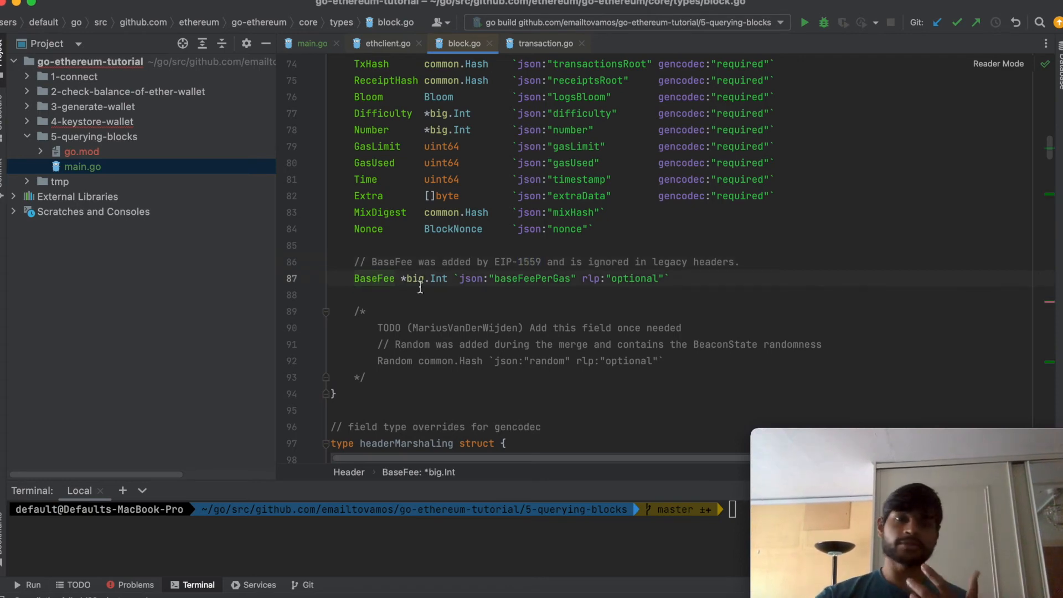
click(310, 42)
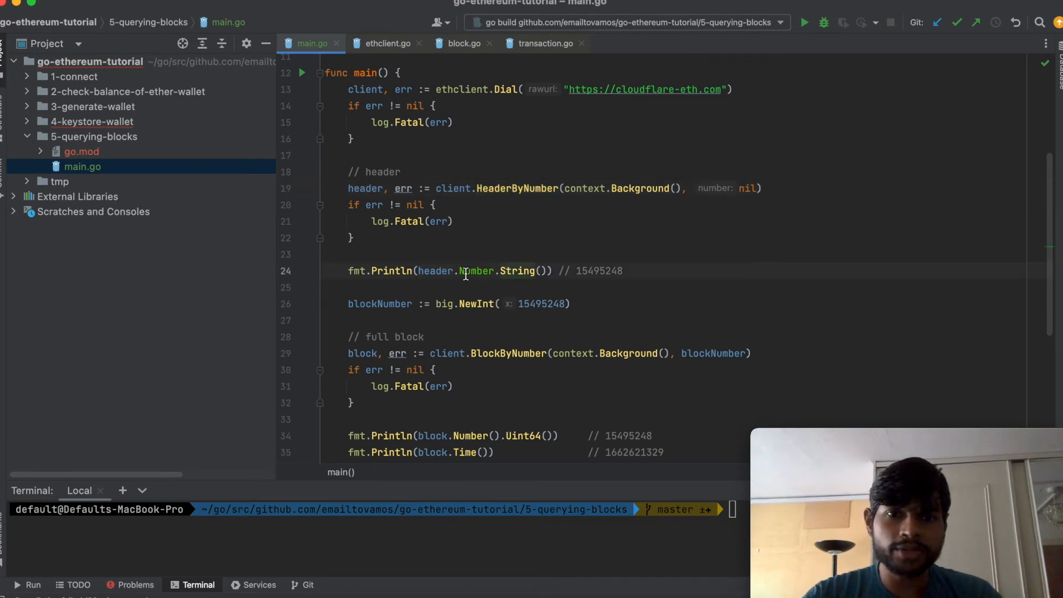
mouse_move(499, 270)
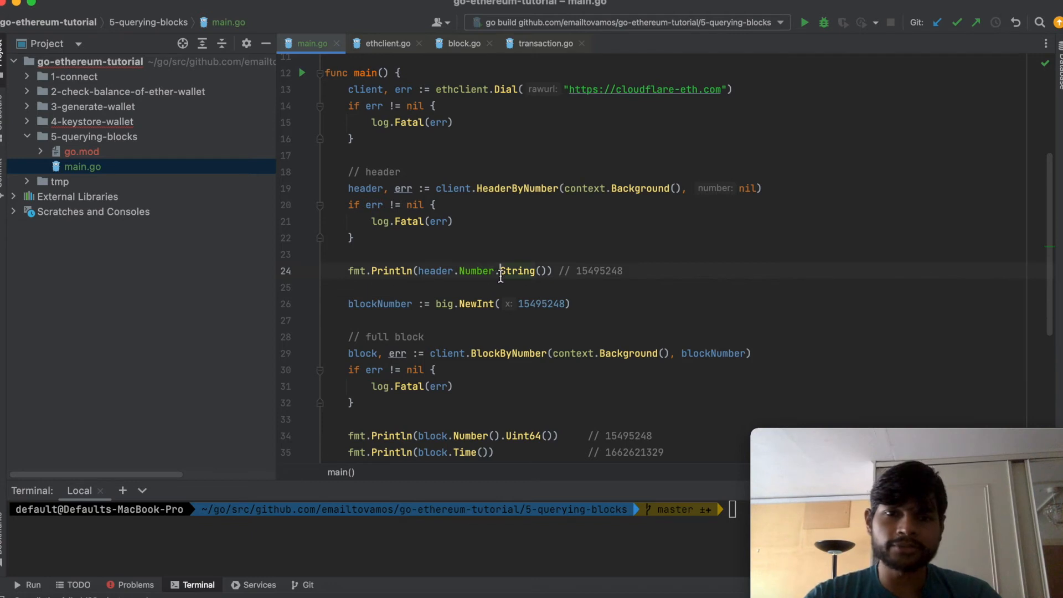
Scroll through main.go to the fmt.Println(header.Number.String()) line.
scroll(down, 3)
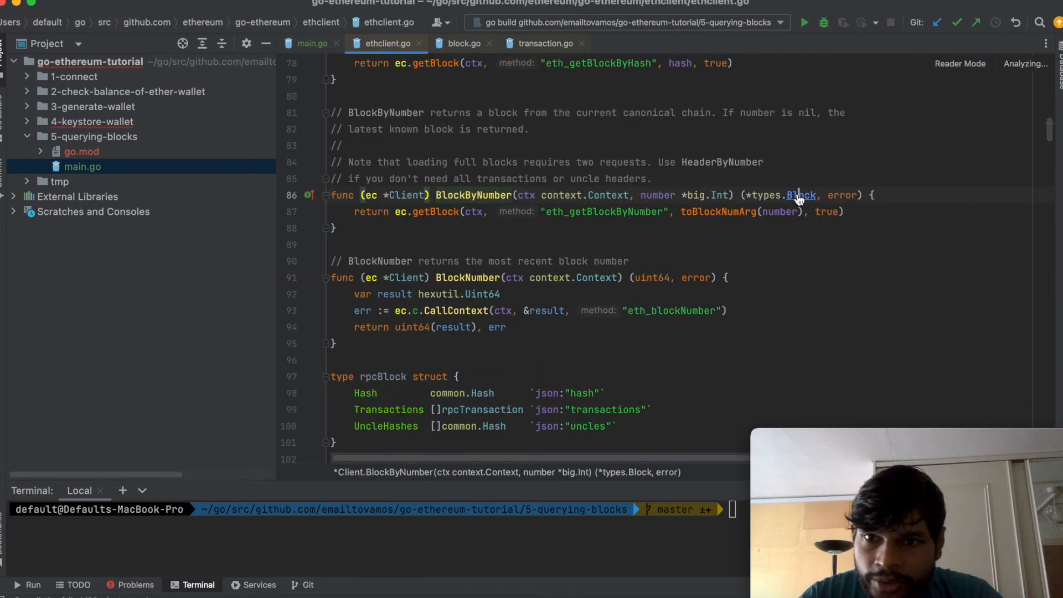
Follow types.Block from BlockByNumber to the Block struct, then return to main.go's block query.
click(801, 195)
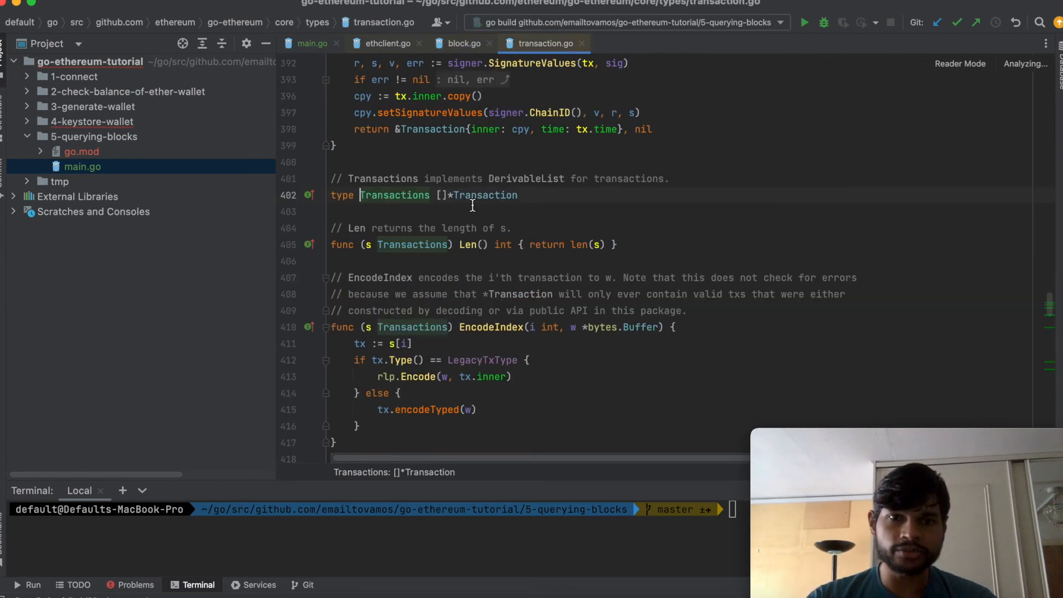
scroll(up, 3)
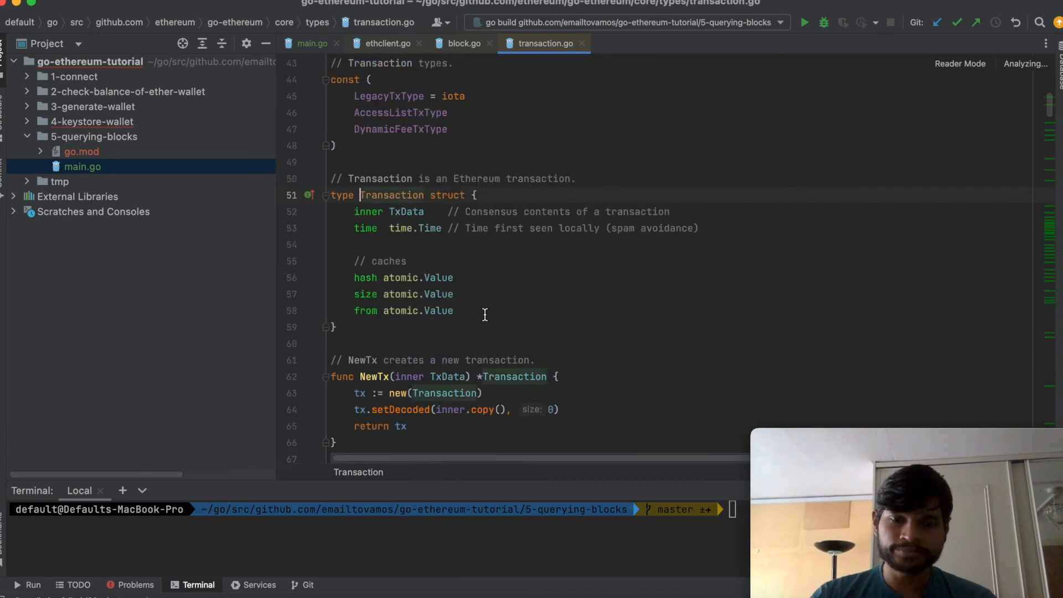
click(463, 44)
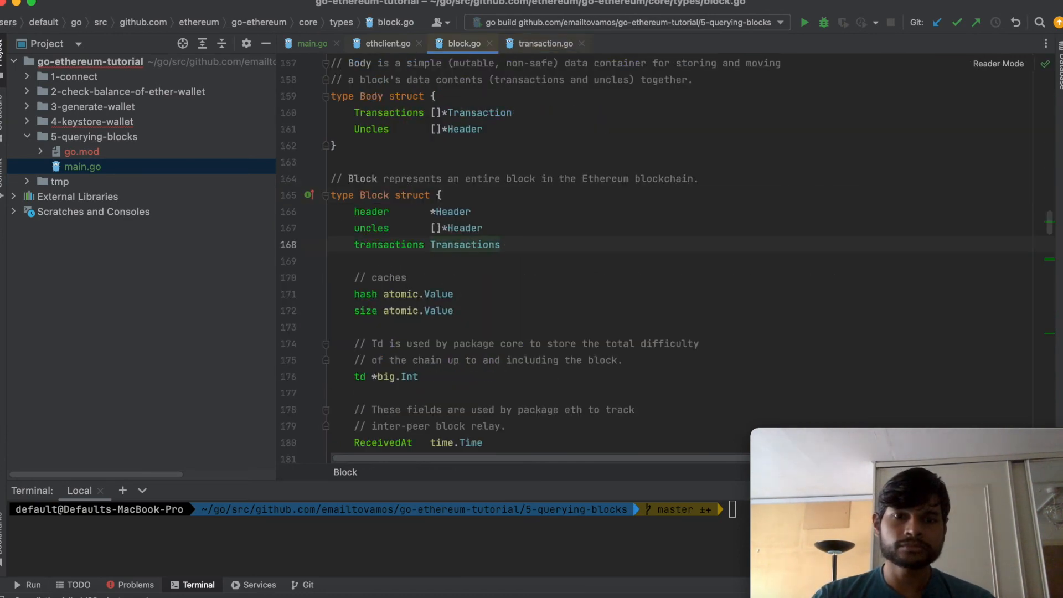
click(310, 43)
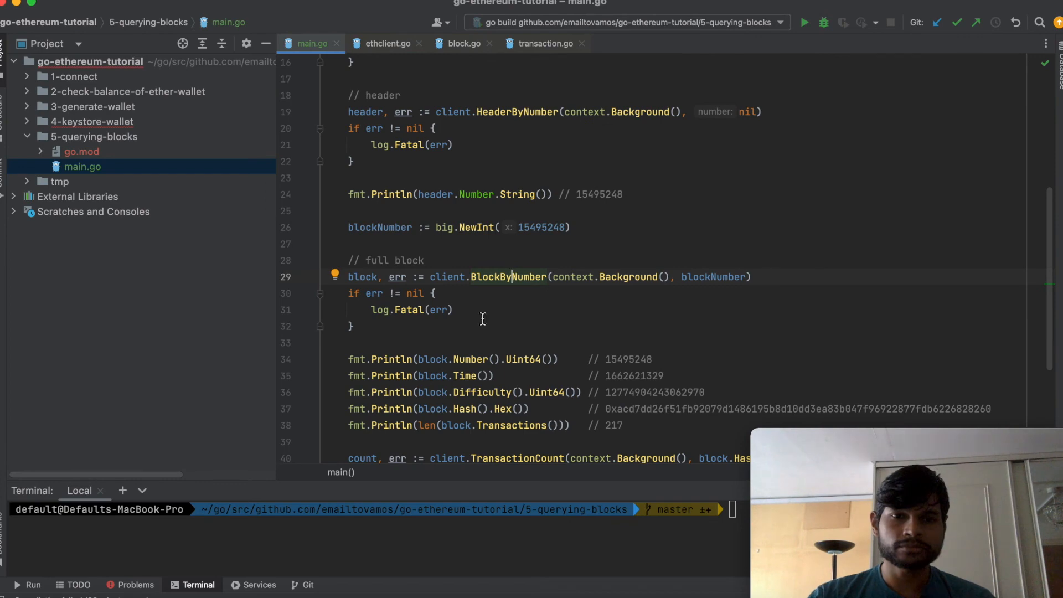
scroll(down, 3)
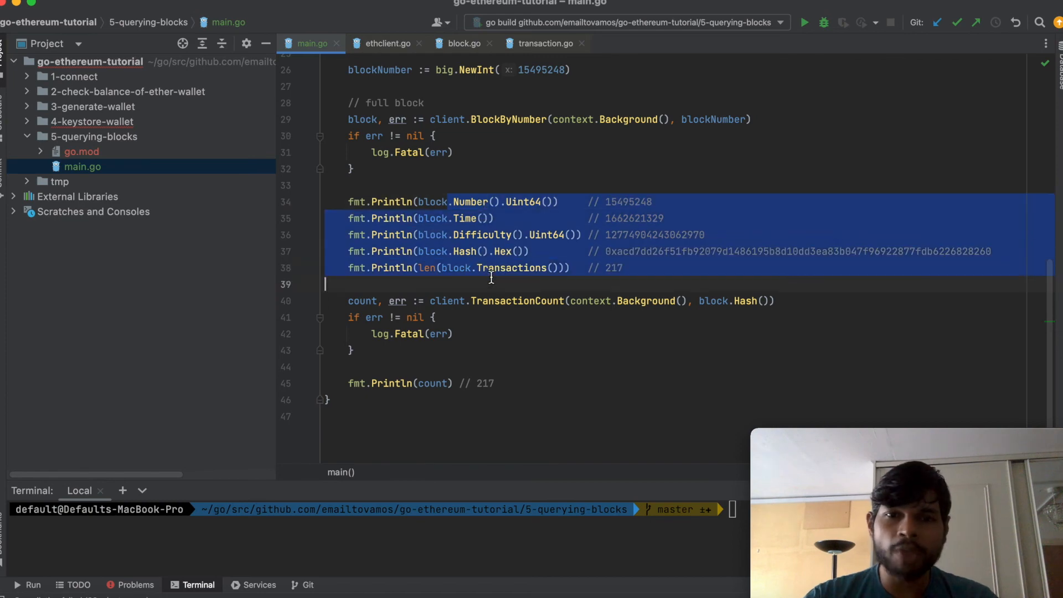
scroll(up, 3)
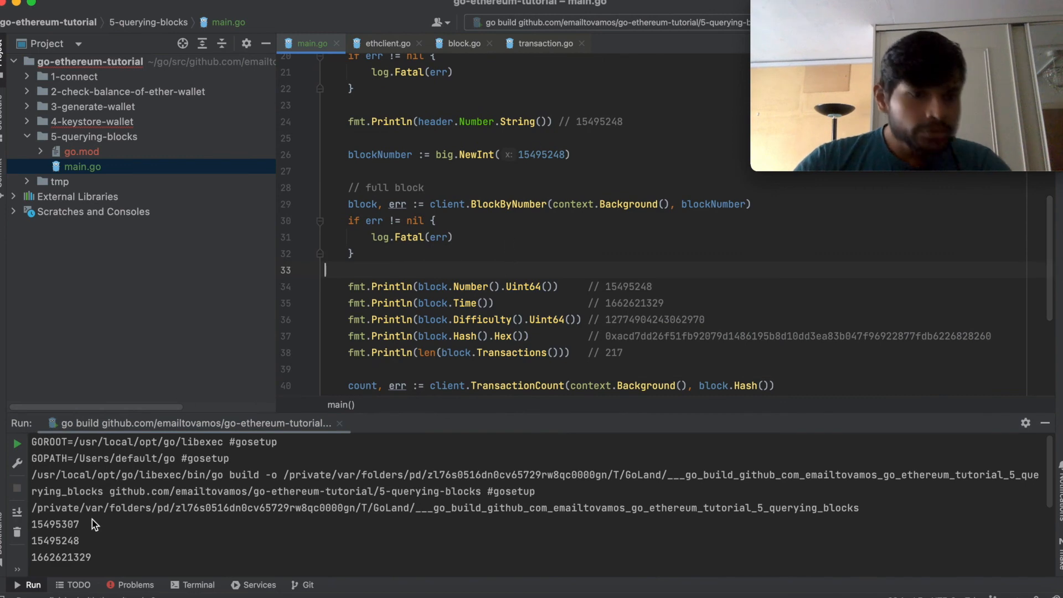
Highlight the latest block number in the Run output, then scroll main.go back to its top.
double_click(55, 525)
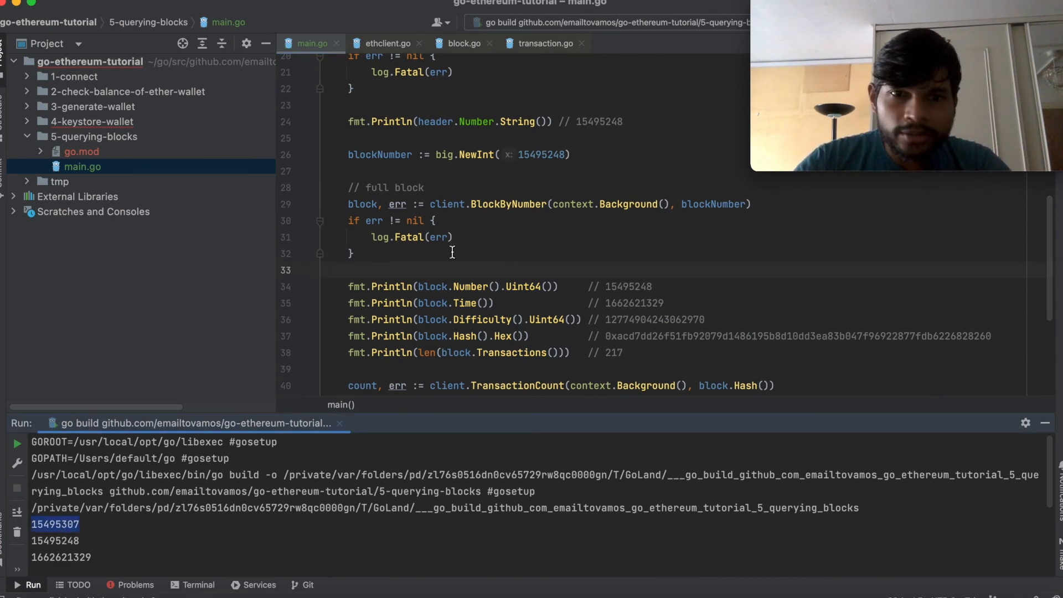
mouse_move(480, 209)
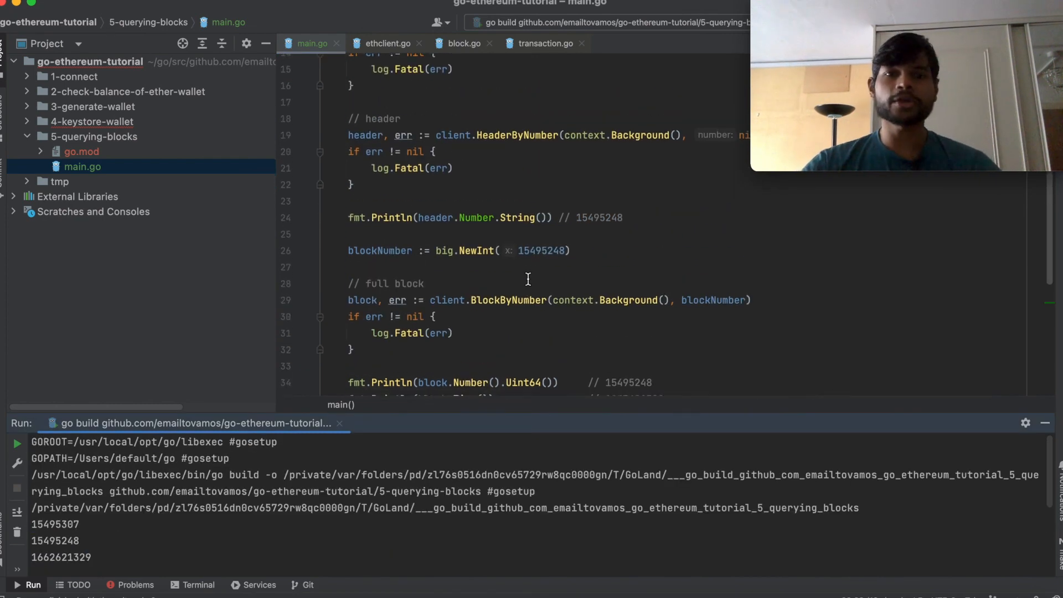
scroll(up, 3)
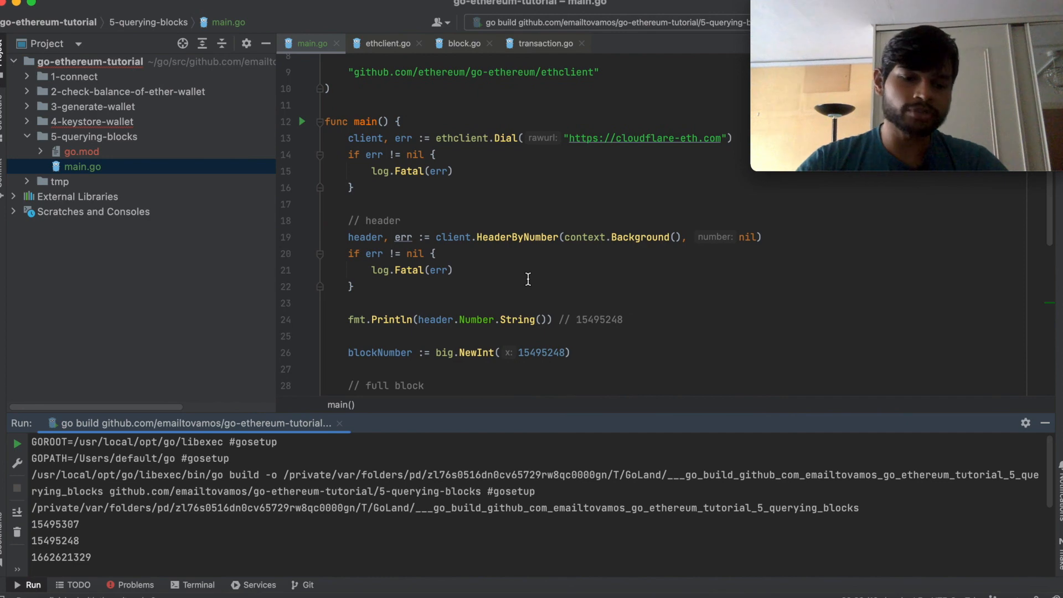